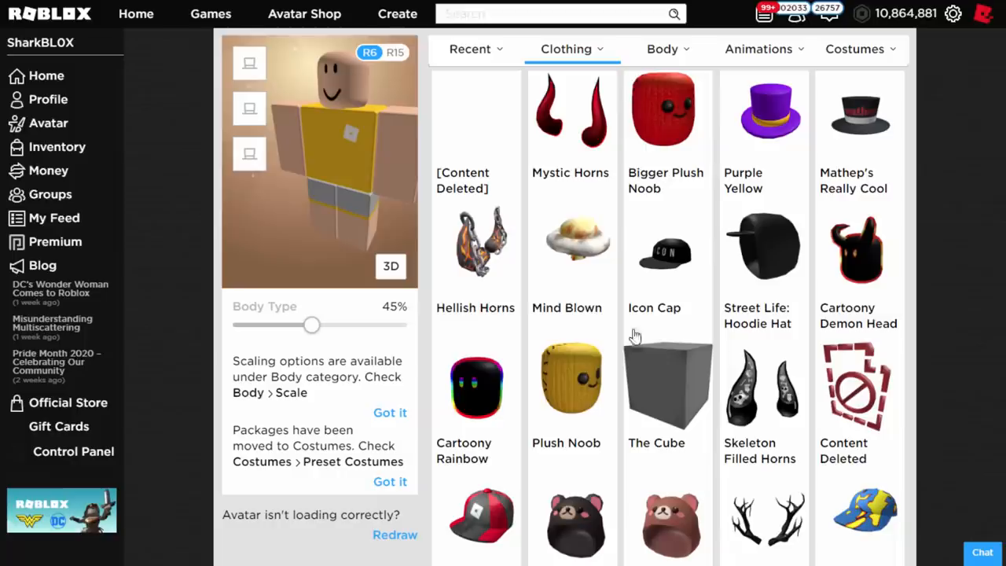
# Step: On the profile page, reveal the avatar's worn items with Show Items, then return to the avatar editor
pyautogui.click(572, 385)
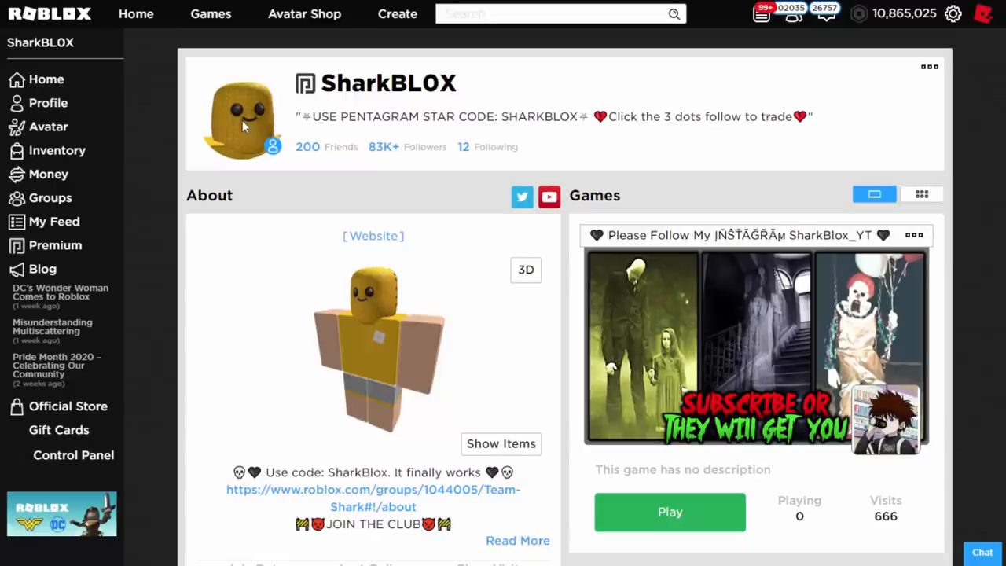
pyautogui.click(500, 443)
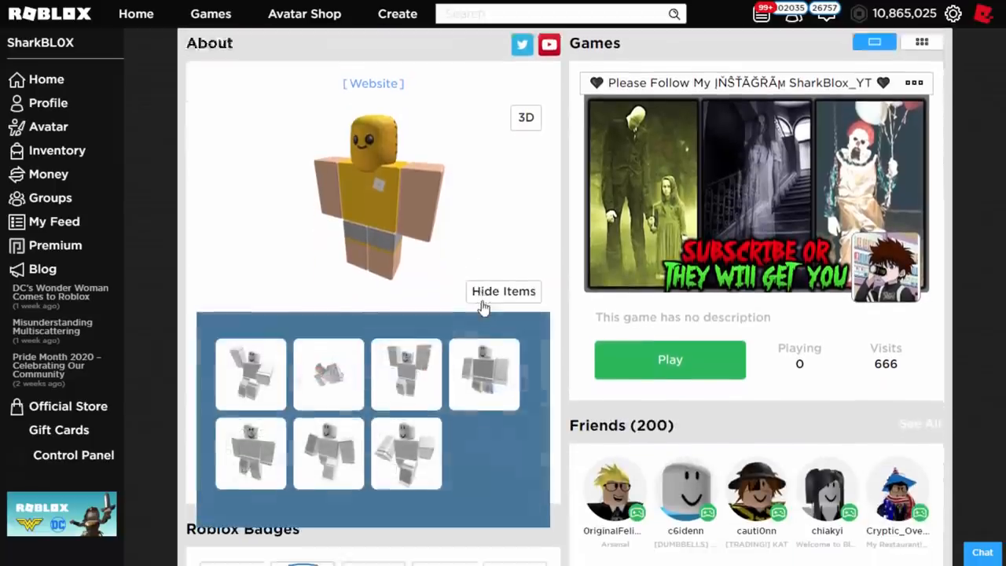
pyautogui.scroll(-3)
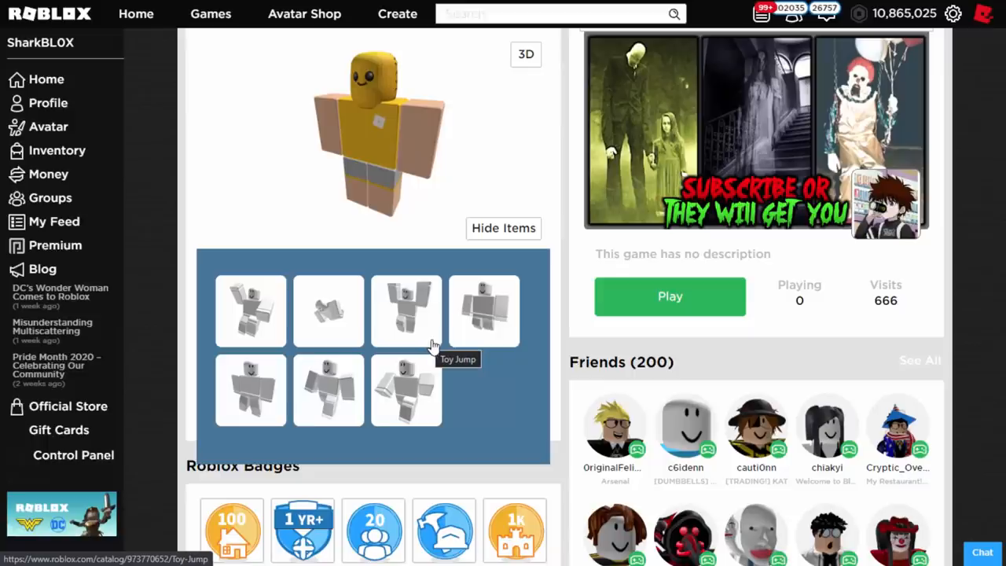
pyautogui.click(48, 126)
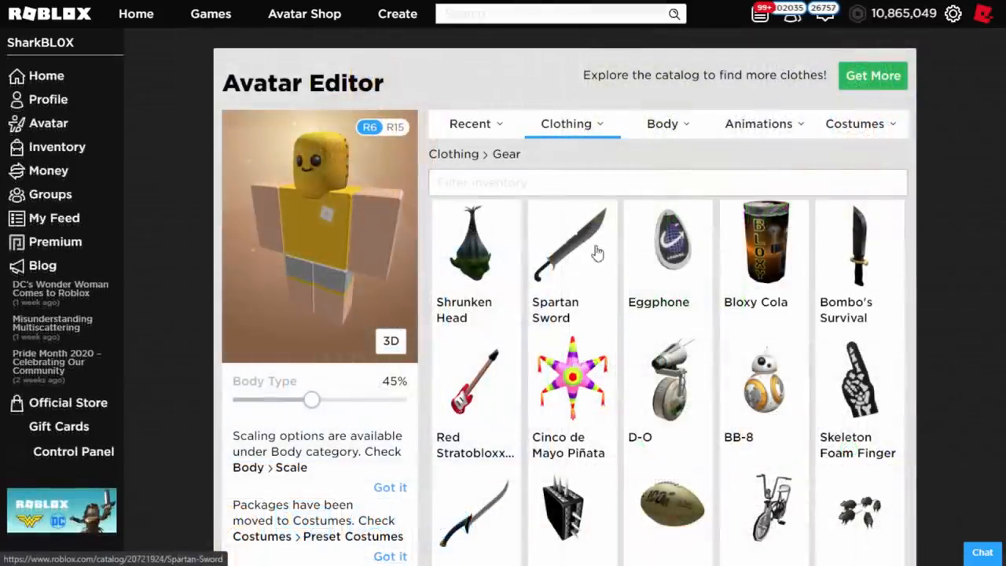
# Step: Equip the Shrunken Head gear in the Avatar Editor, toggling it off and back on
pyautogui.click(475, 248)
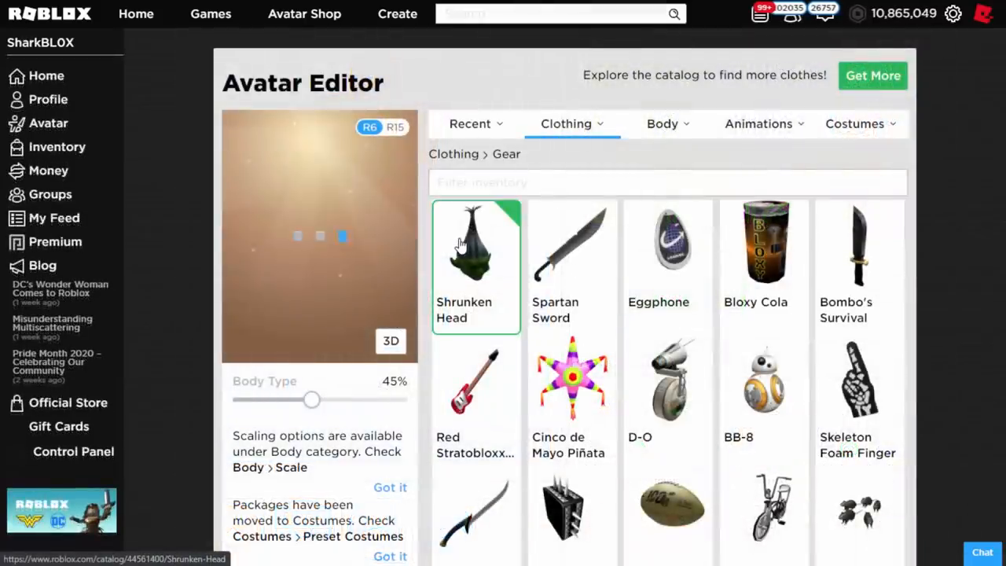
pyautogui.click(475, 247)
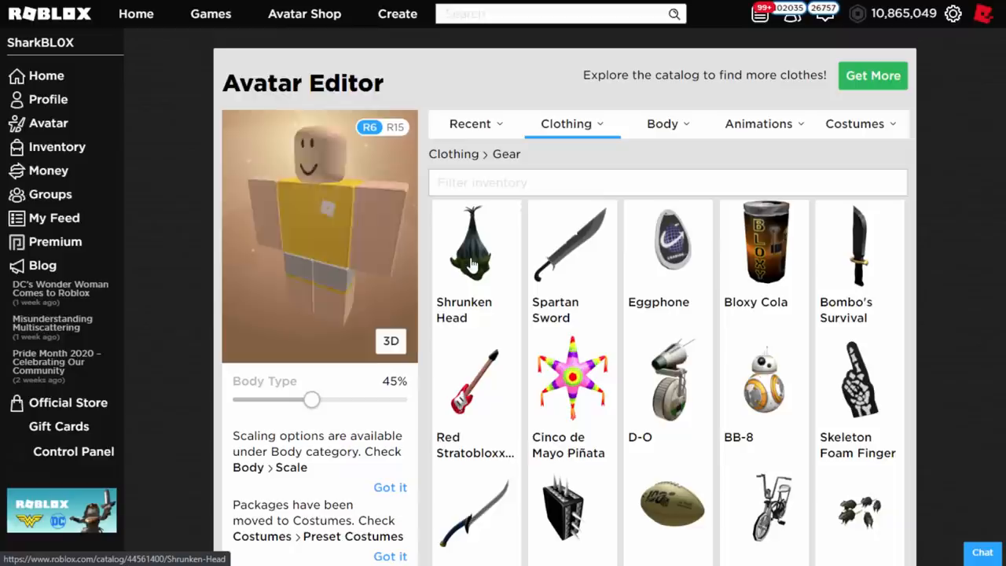
pyautogui.click(471, 244)
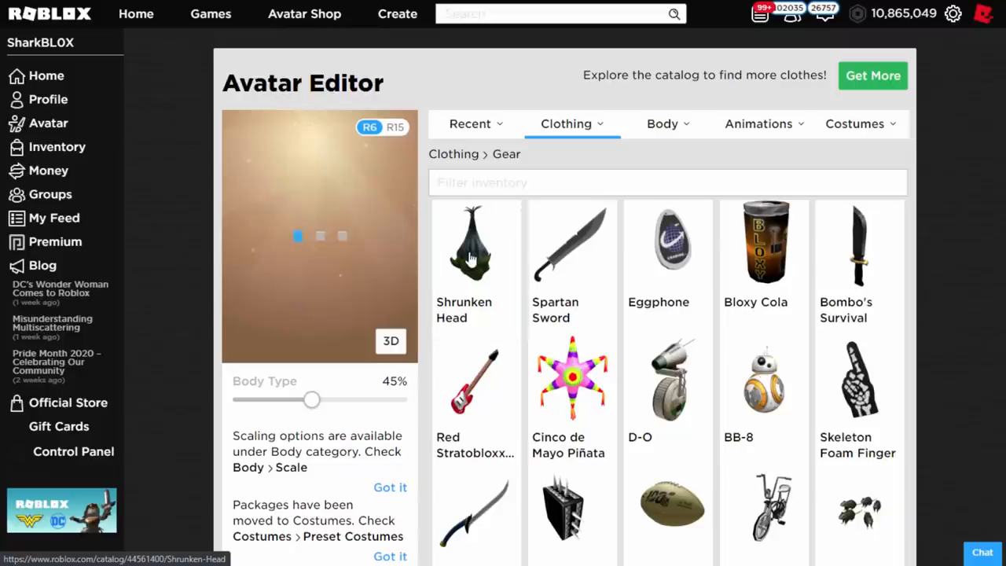
pyautogui.click(472, 256)
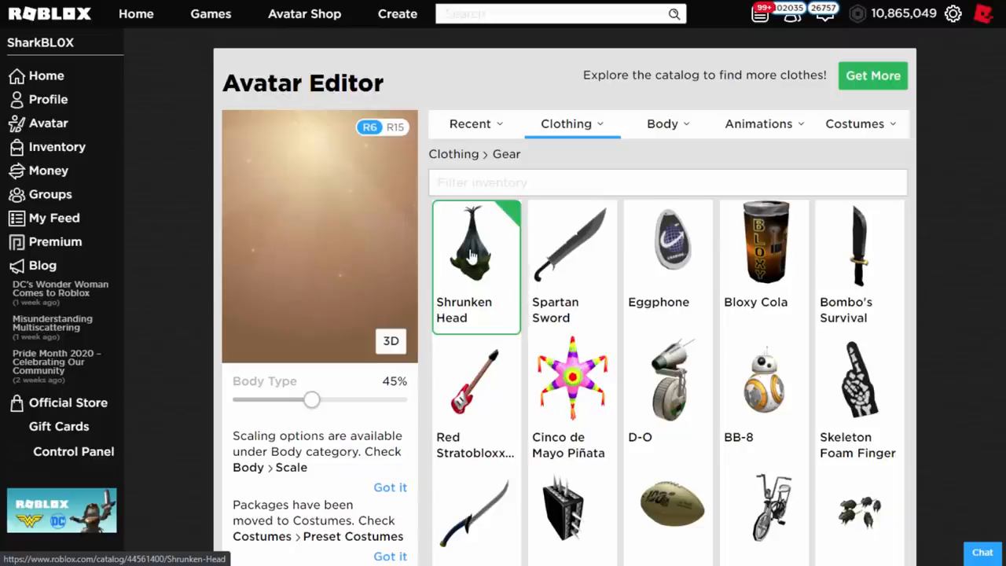
# Step: Check the profile's worn items to confirm the avatar holds the Shrunken Head
pyautogui.click(475, 248)
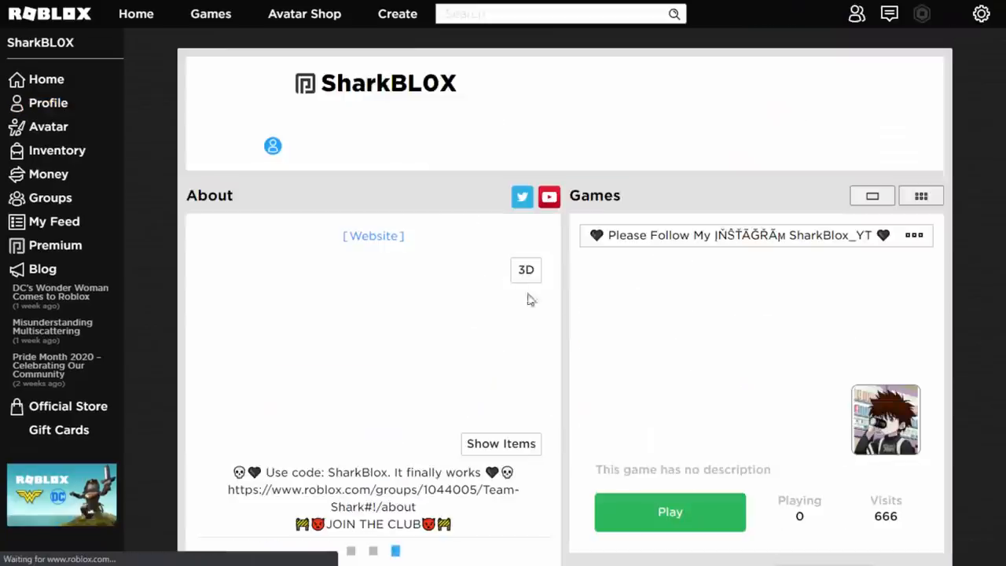
pyautogui.click(501, 443)
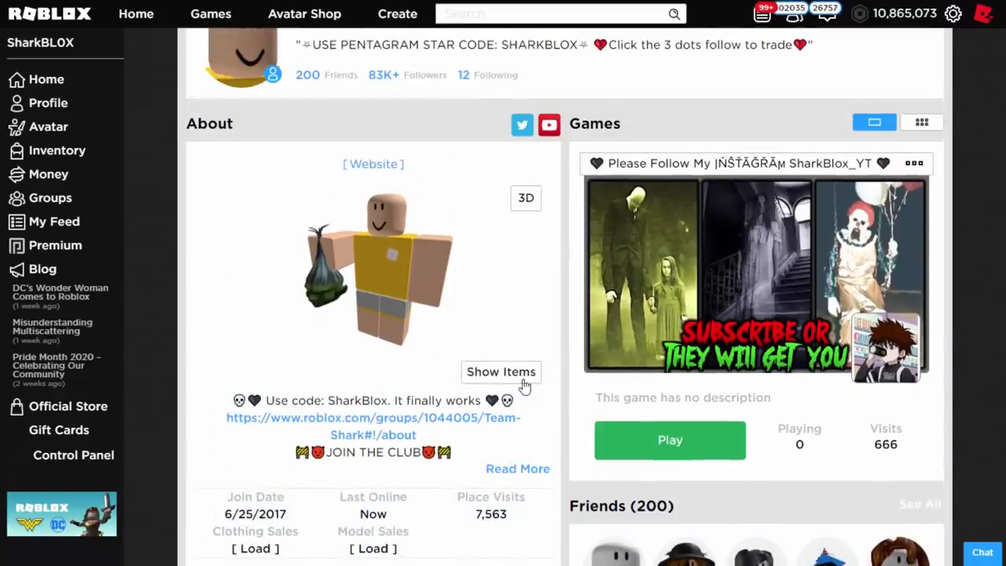
pyautogui.scroll(-3)
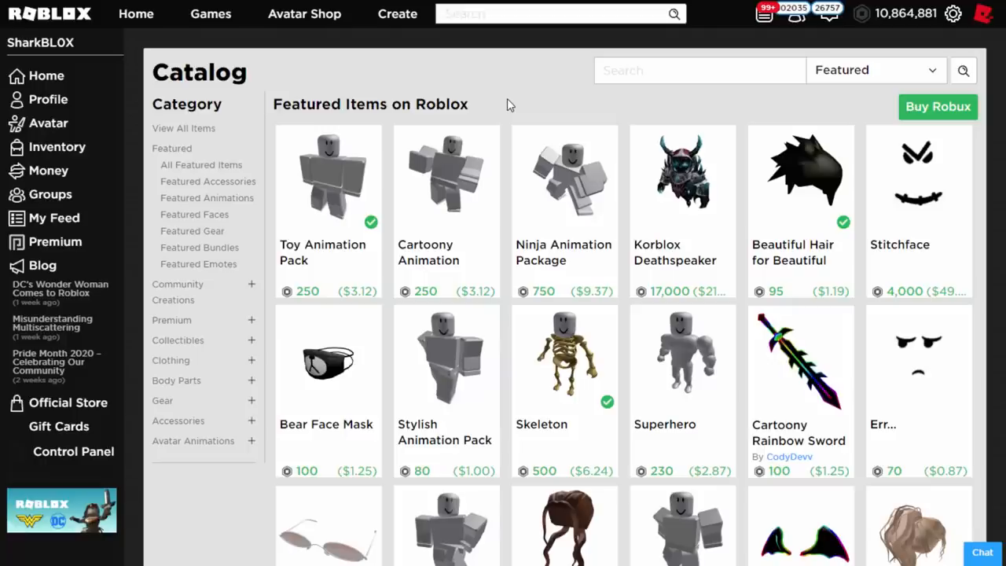
pyautogui.moveTo(271, 176)
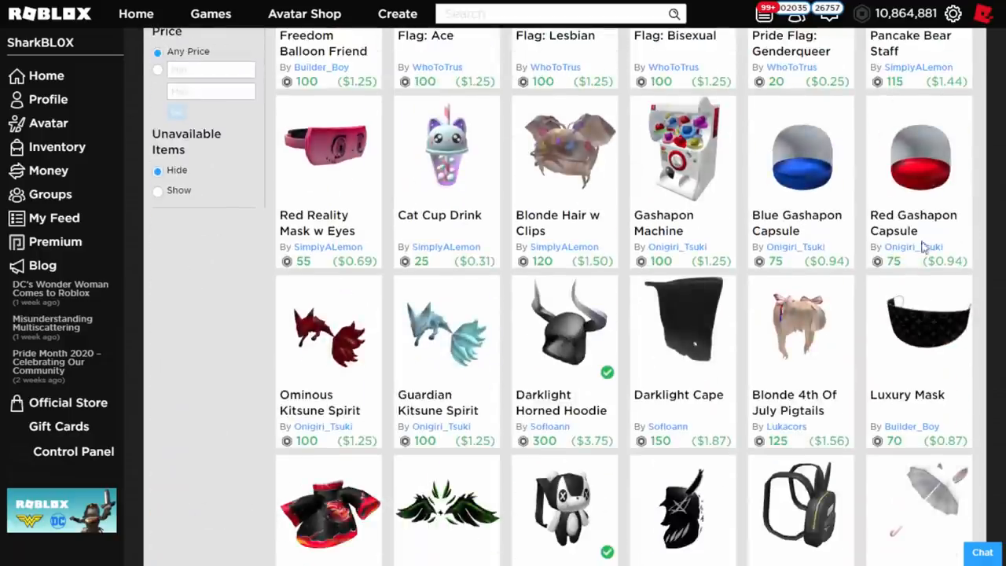
# Step: Sort the featured catalog items by Recently Updated and scroll through the results
pyautogui.click(158, 190)
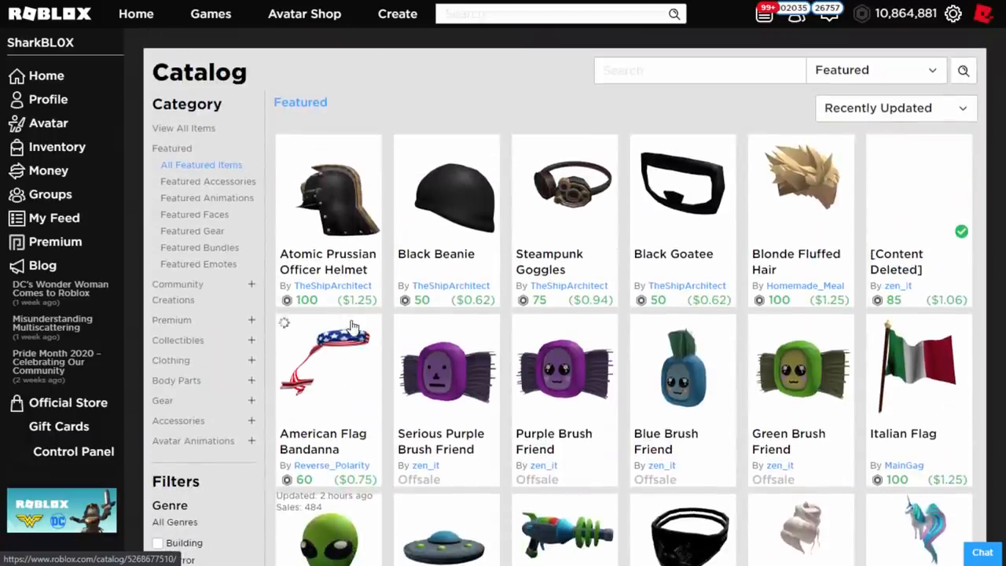
pyautogui.moveTo(936, 180)
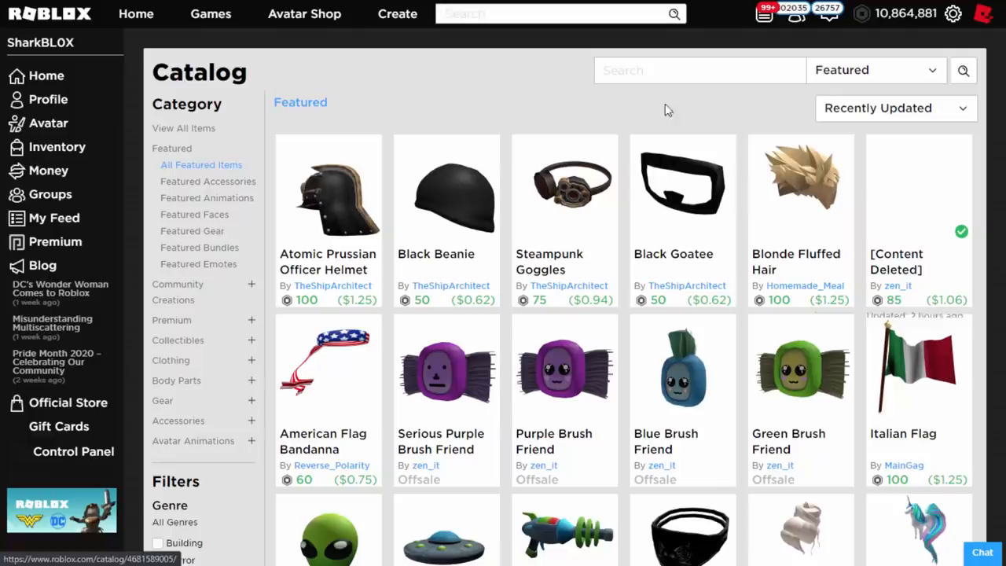
pyautogui.moveTo(401, 150)
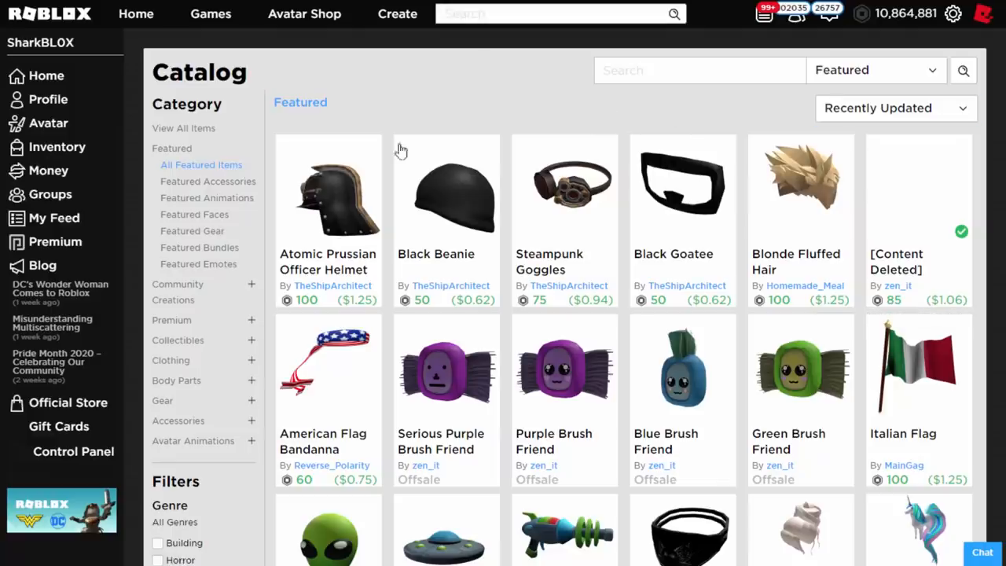
pyautogui.scroll(-3)
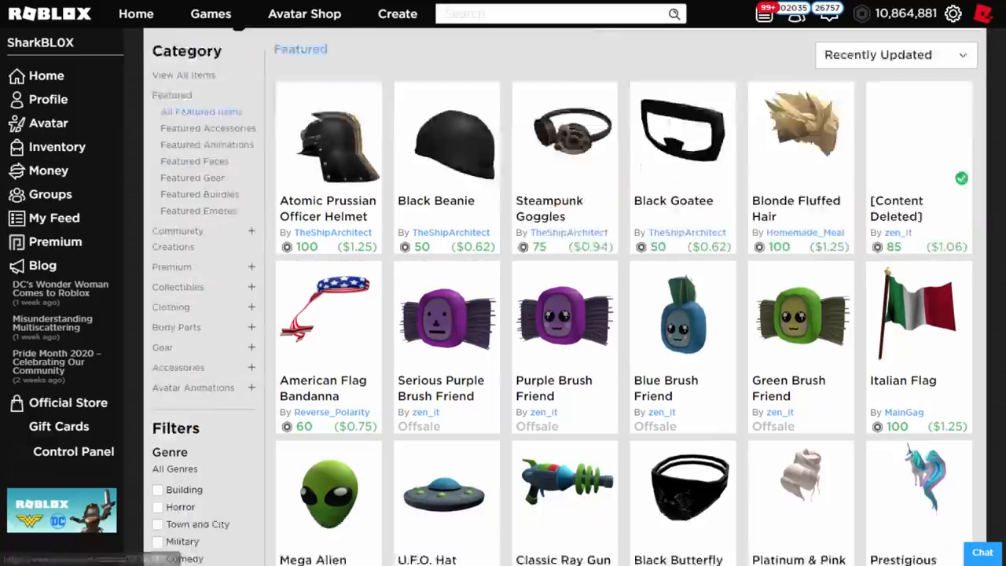
pyautogui.scroll(-3)
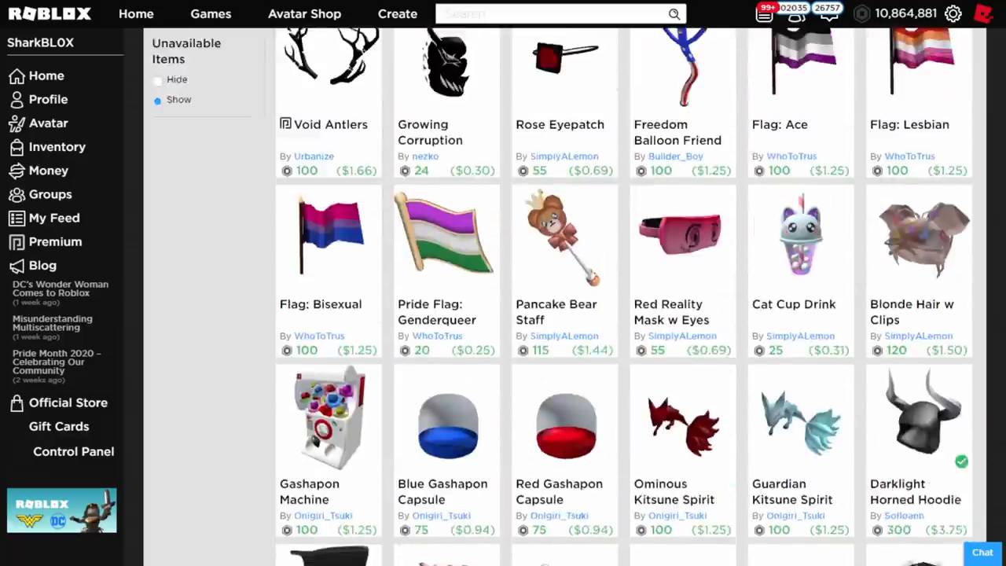
pyautogui.scroll(-3)
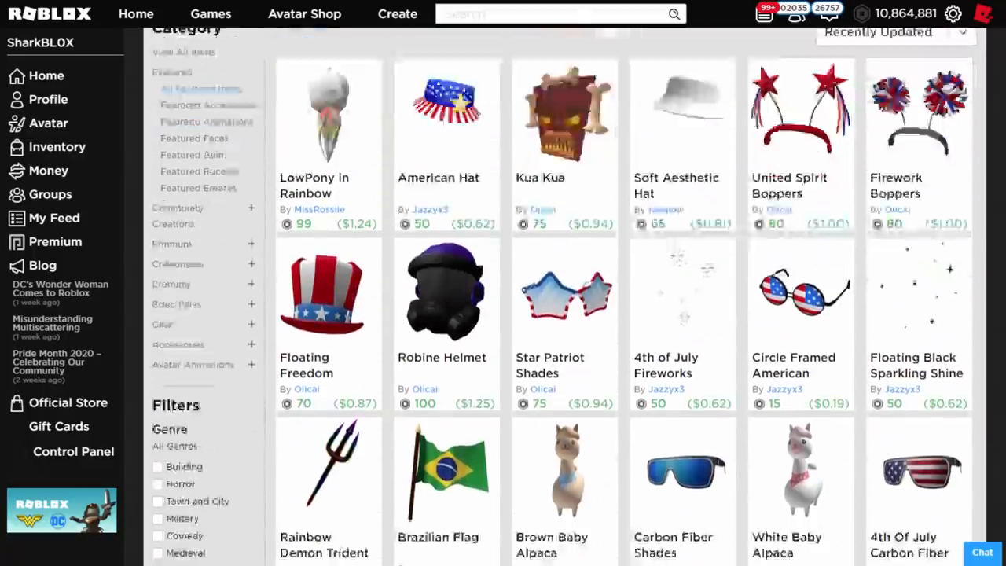
pyautogui.scroll(-3)
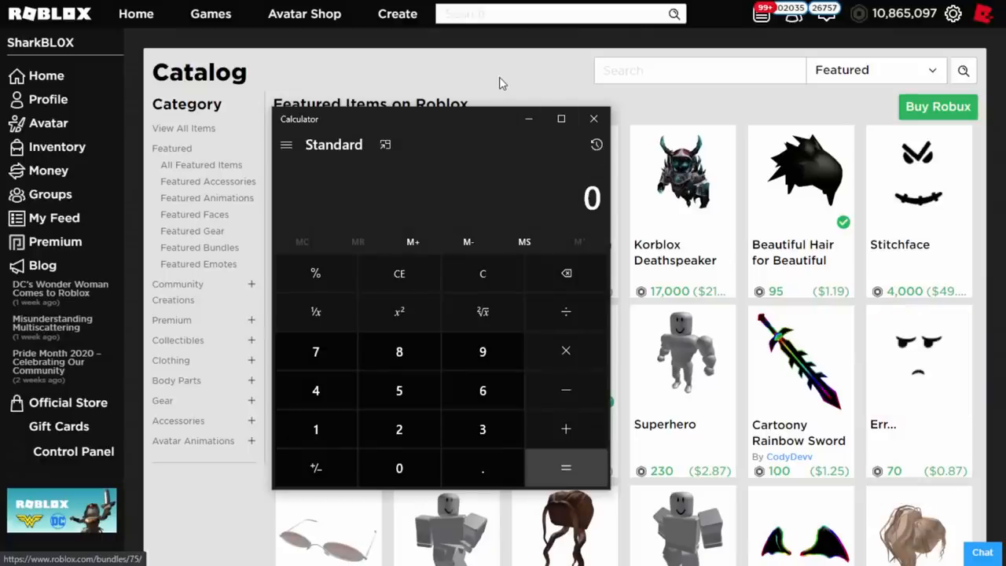
pyautogui.moveTo(515, 90)
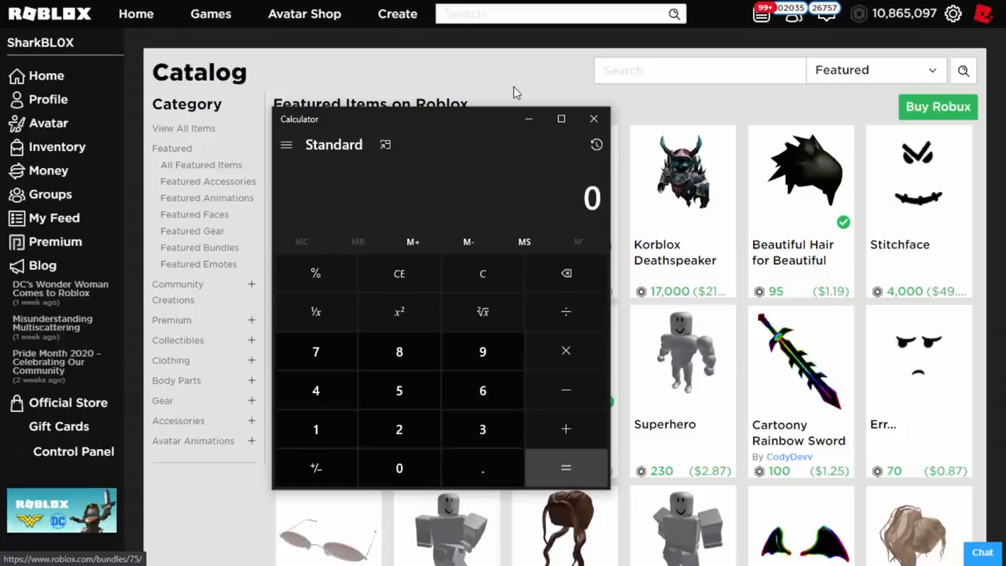
pyautogui.moveTo(509, 94)
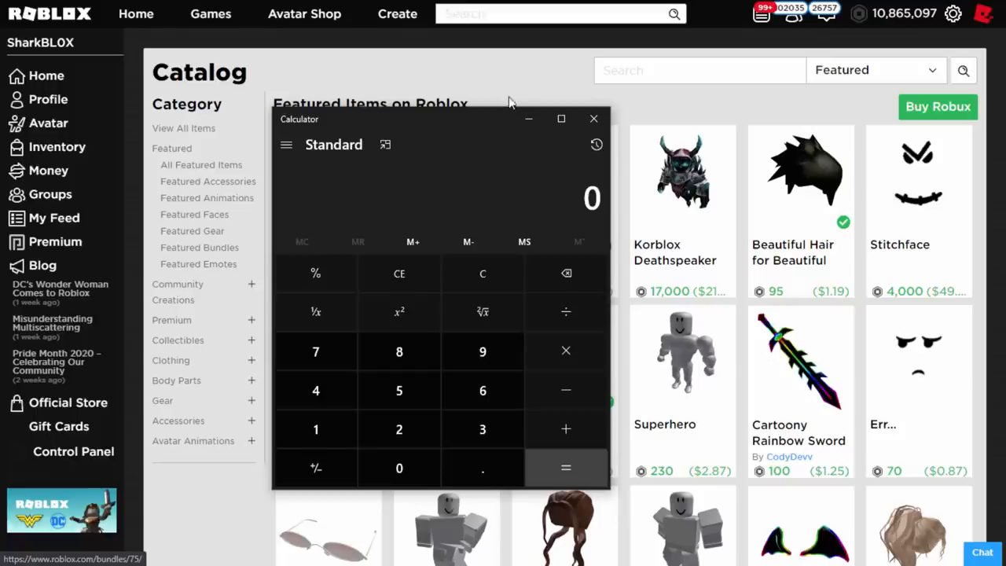
# Step: Dismiss the calculator, scroll the newest catalog items, and open the Sinister face's page
pyautogui.click(593, 119)
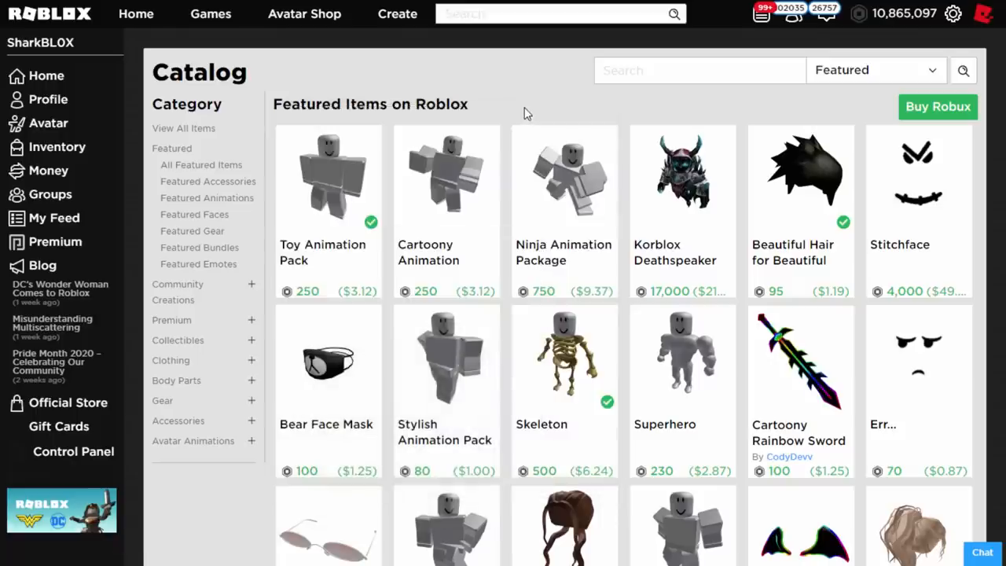
pyautogui.scroll(-3)
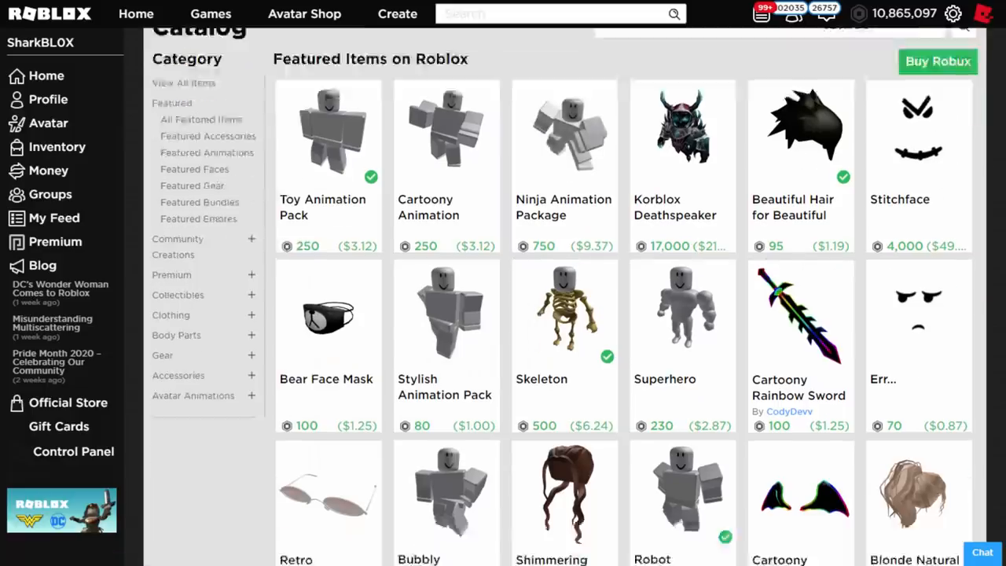
pyautogui.scroll(-3)
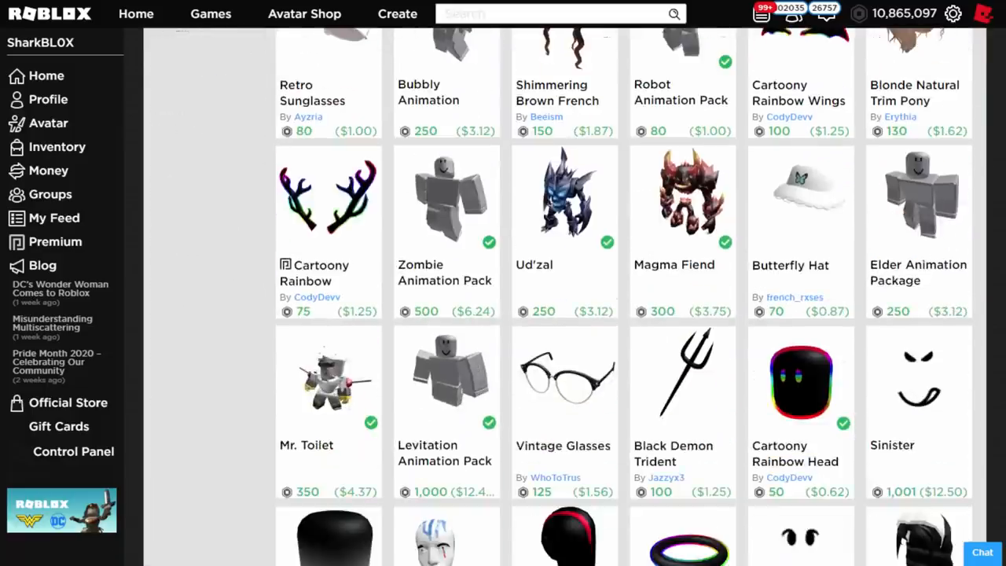
pyautogui.scroll(-3)
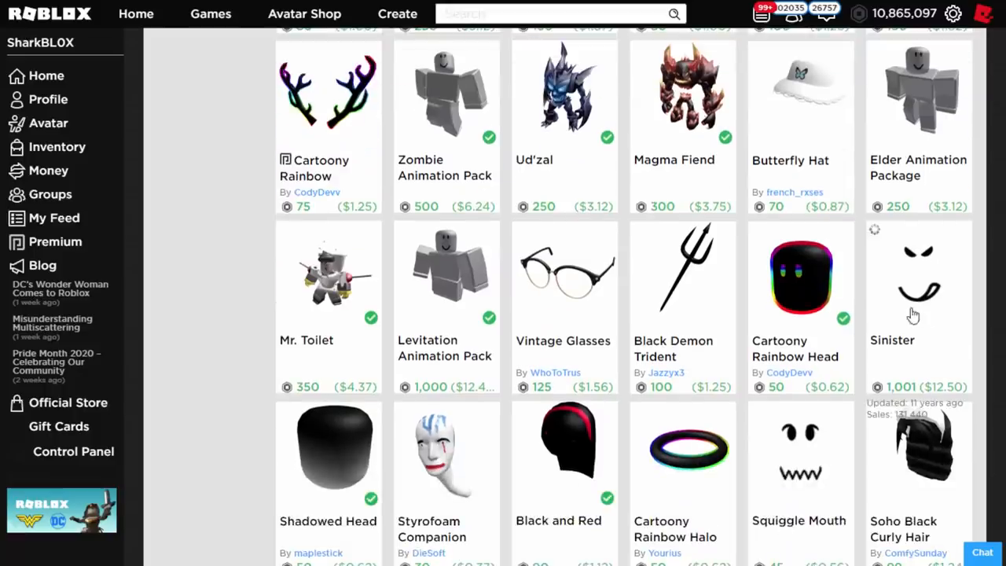
pyautogui.click(918, 283)
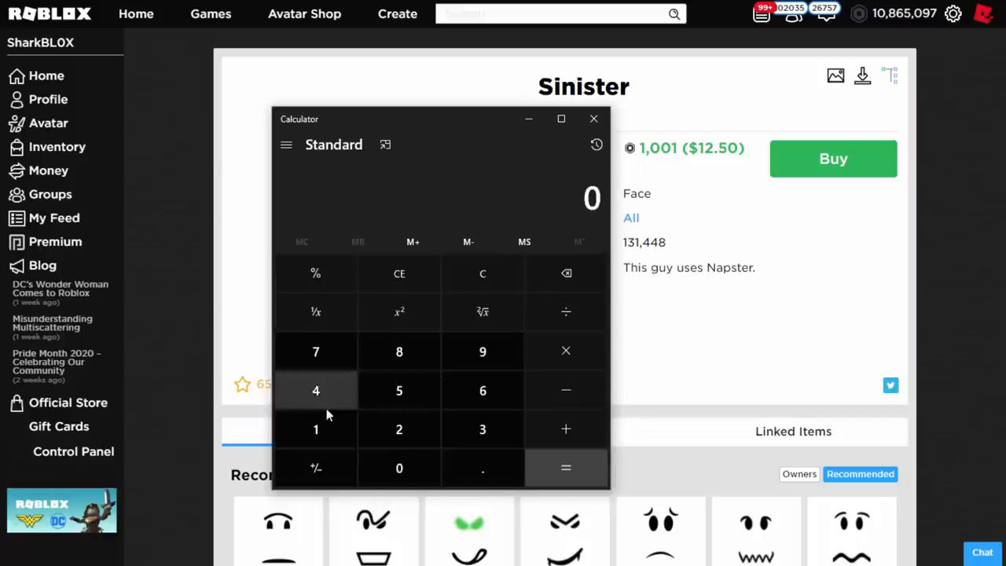
# Step: Calculate 1001 ÷ 10 = 100.1, close Calculator, and copy the Sinister item's catalog ID
pyautogui.click(315, 391)
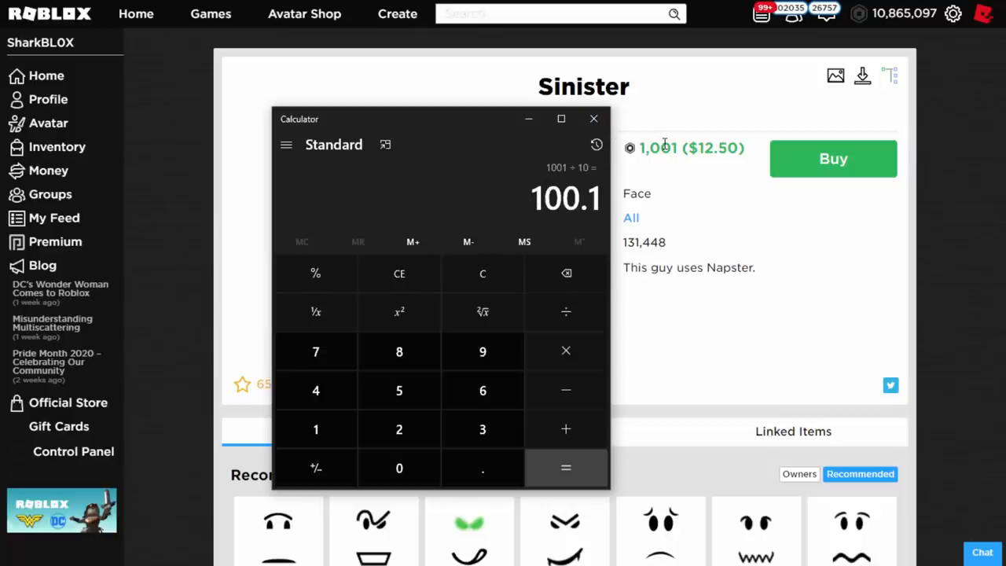
pyautogui.moveTo(684, 174)
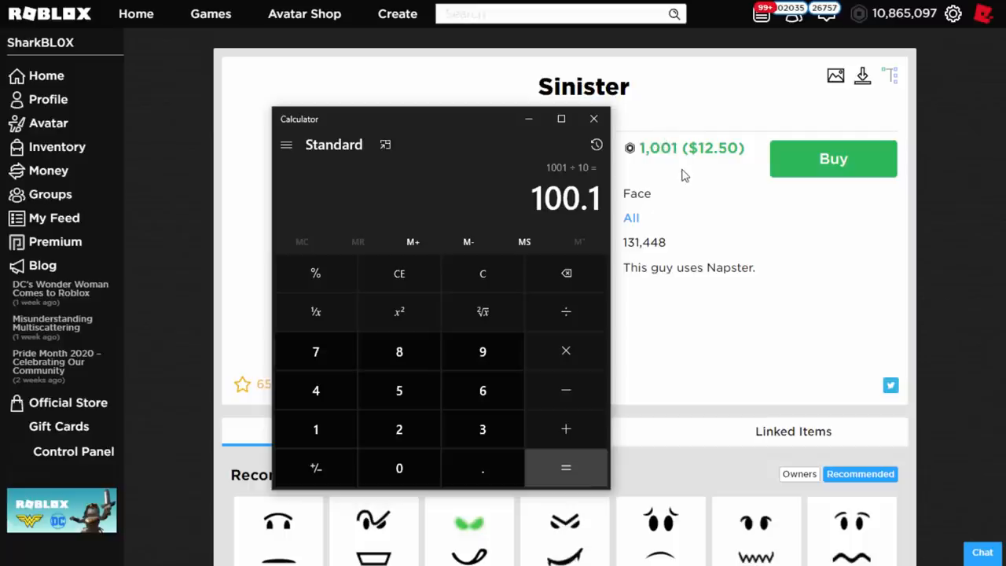
pyautogui.moveTo(614, 125)
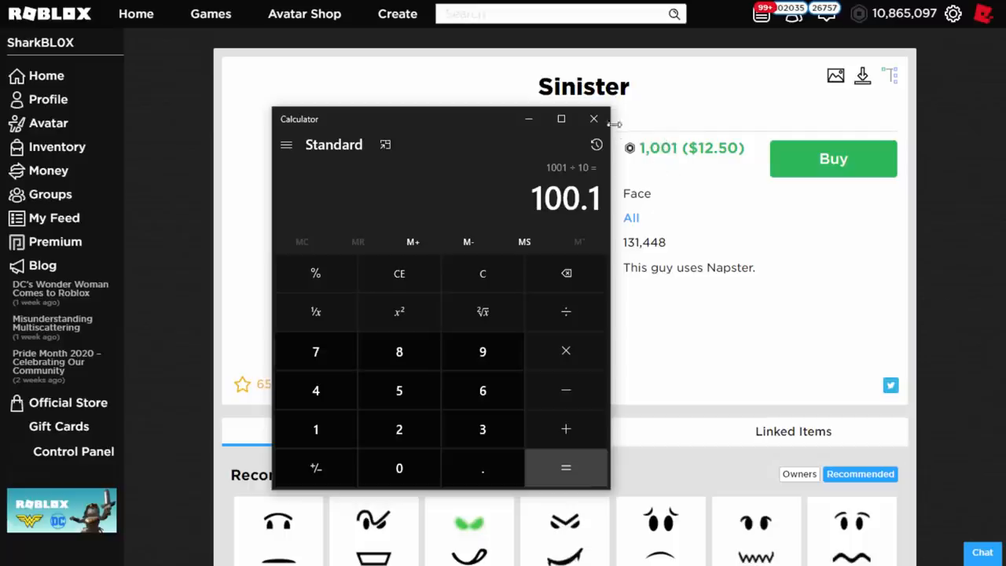
pyautogui.click(593, 119)
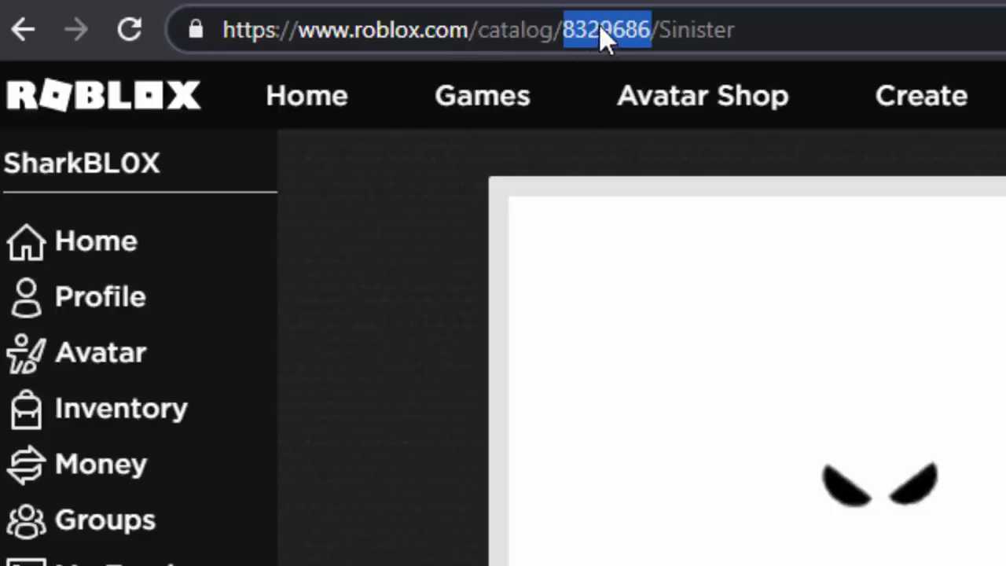
pyautogui.rightClick(605, 30)
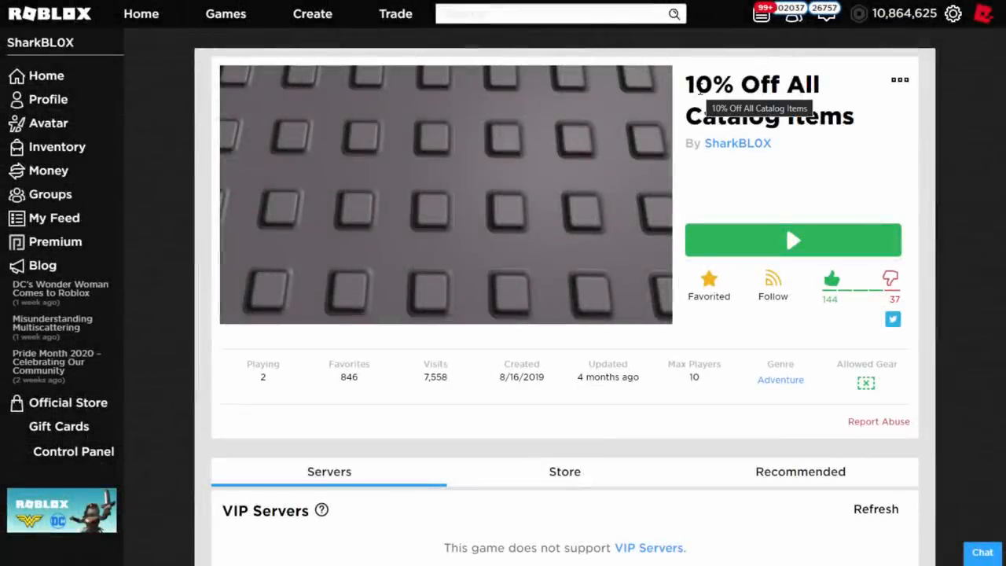
pyautogui.moveTo(716, 183)
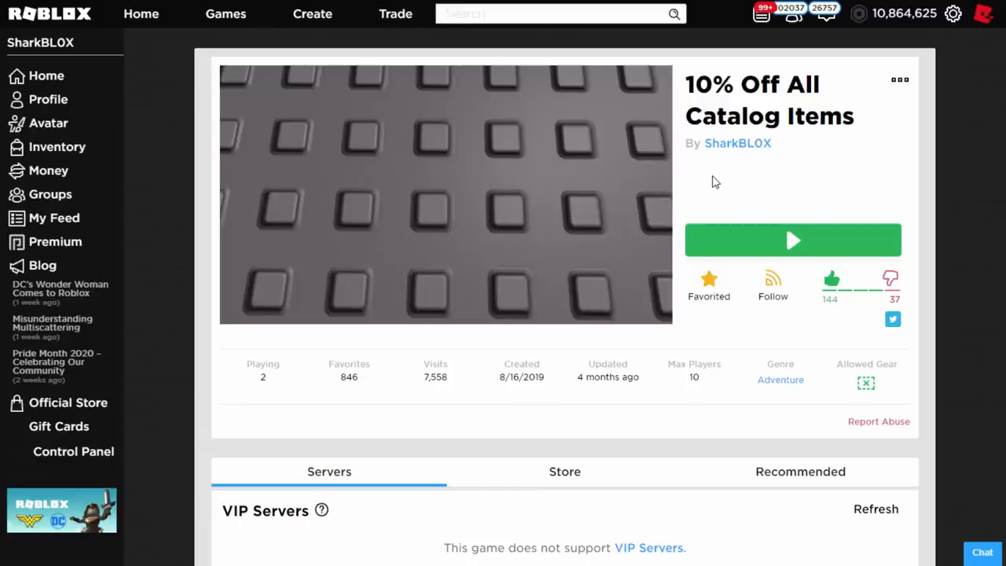
# Step: In the 10% off game, enter item ID 8329686 and buy the Sinister face
pyautogui.click(792, 240)
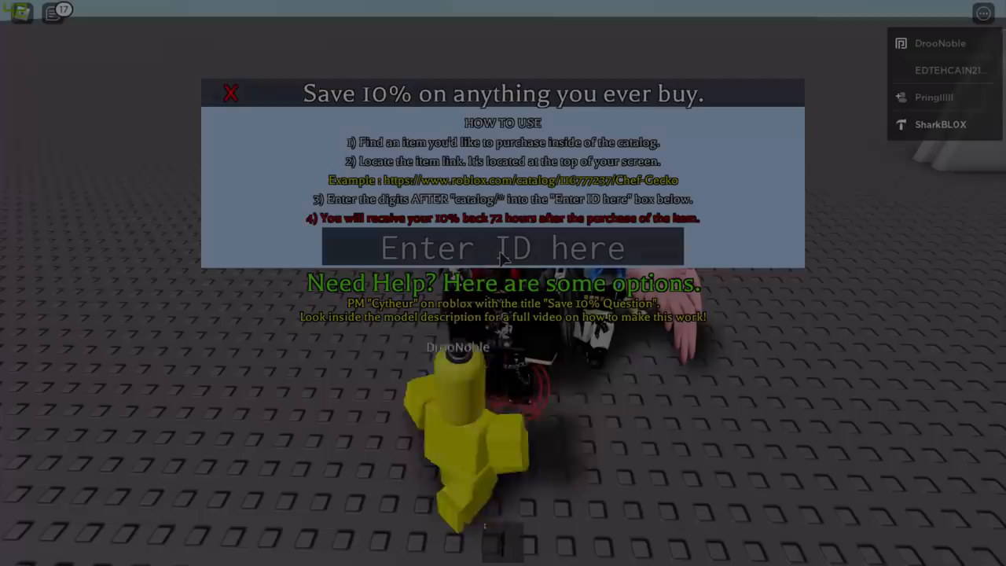
pyautogui.write('8329686')
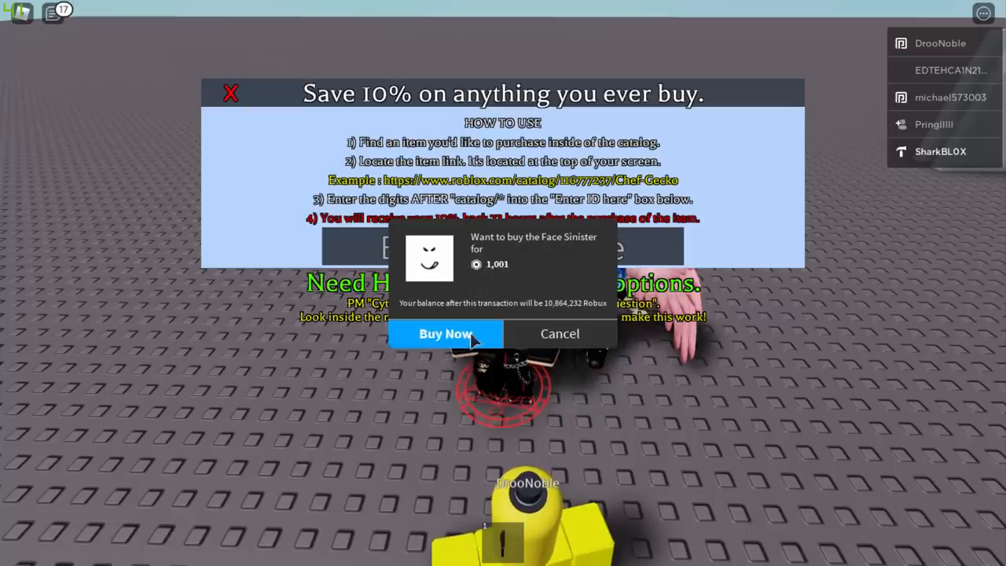
pyautogui.click(445, 334)
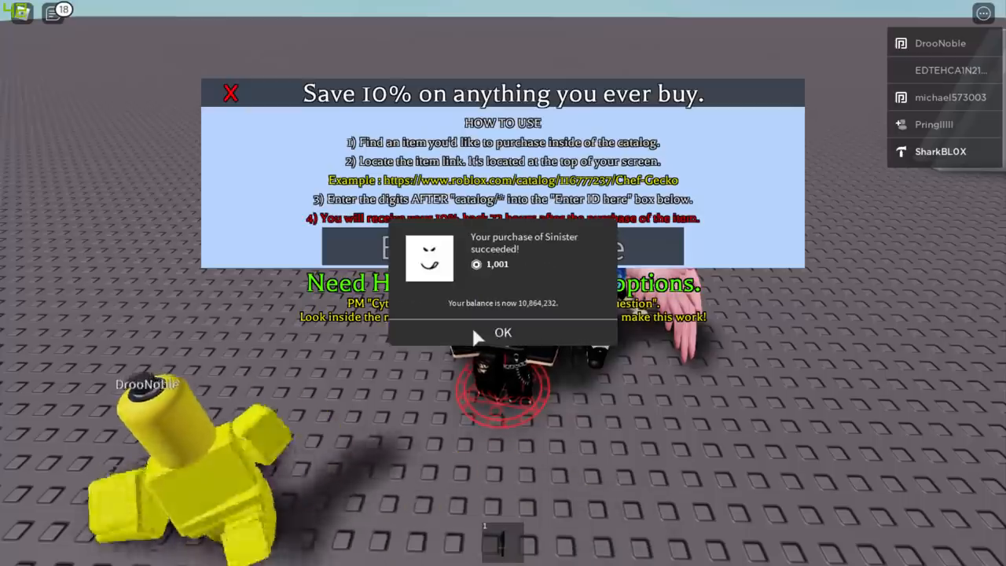
pyautogui.click(502, 332)
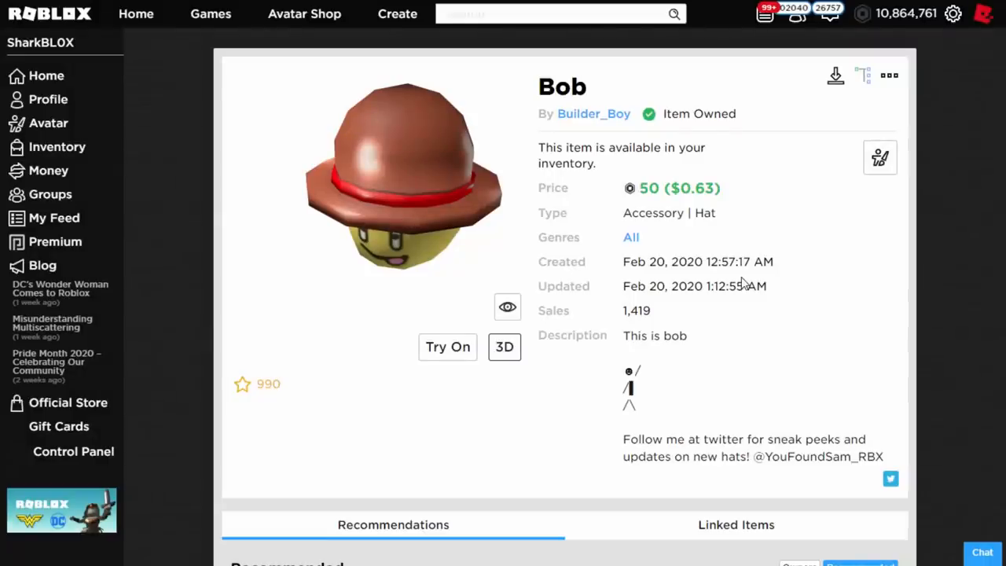
pyautogui.moveTo(742, 267)
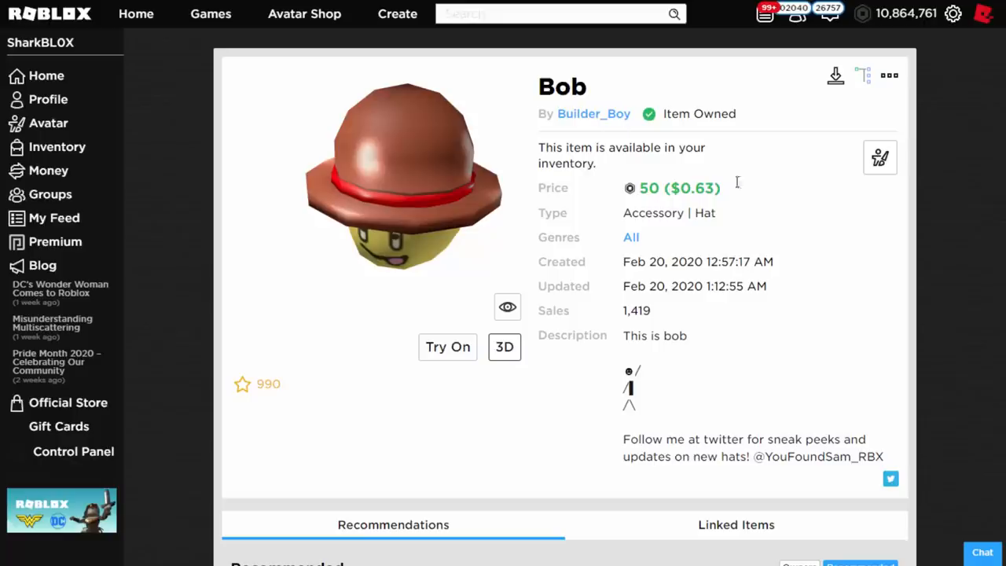
# Step: Delete the owned Bob hat using the options menu on its item page
pyautogui.click(889, 74)
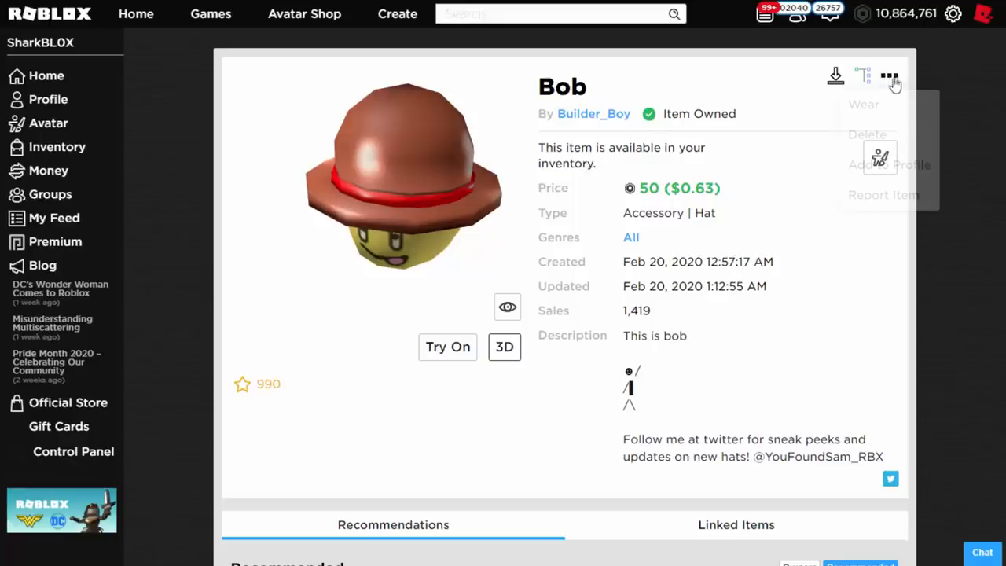
pyautogui.click(867, 134)
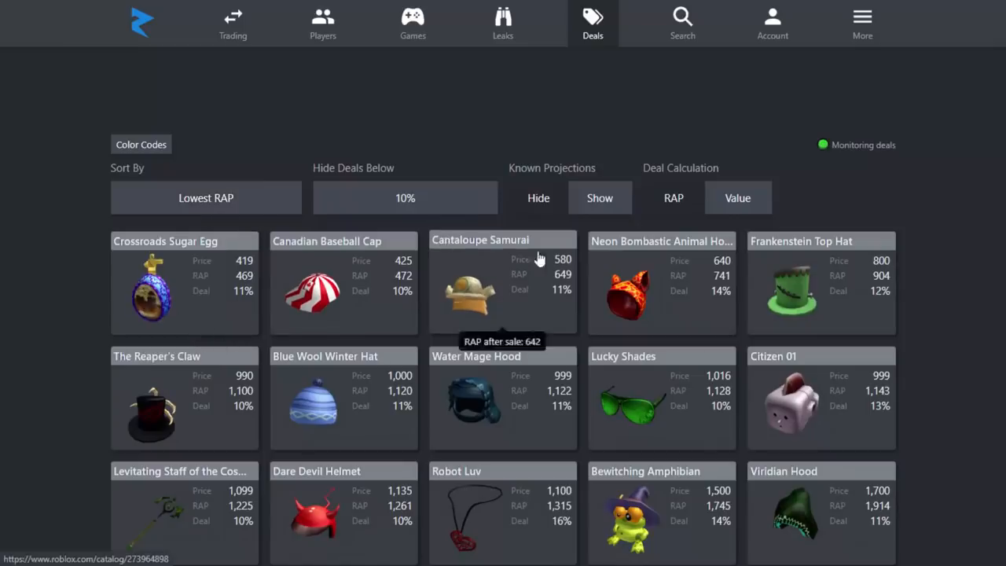
# Step: Hide deals for items with known projections on the Rolimons deals list
pyautogui.scroll(-3)
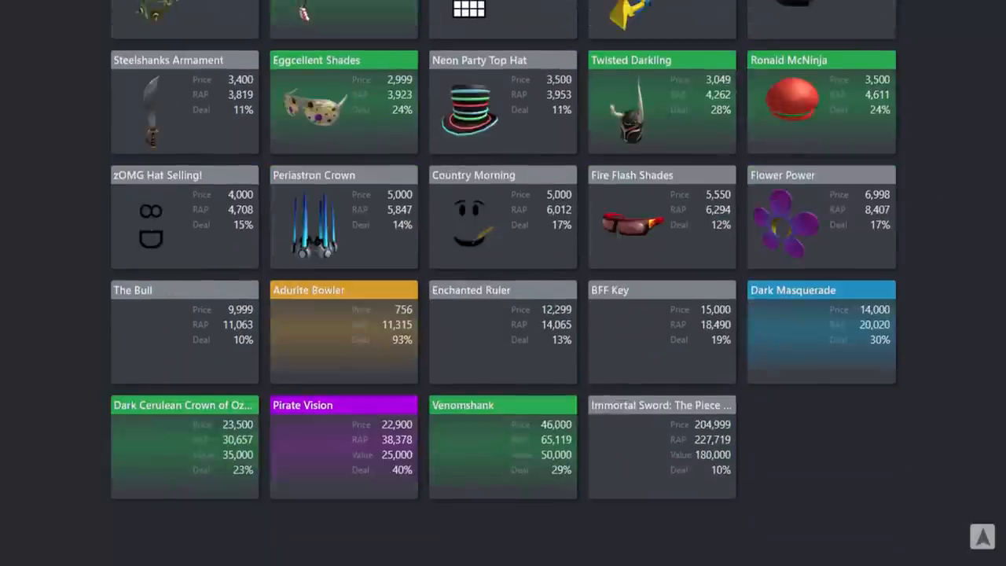
pyautogui.scroll(3)
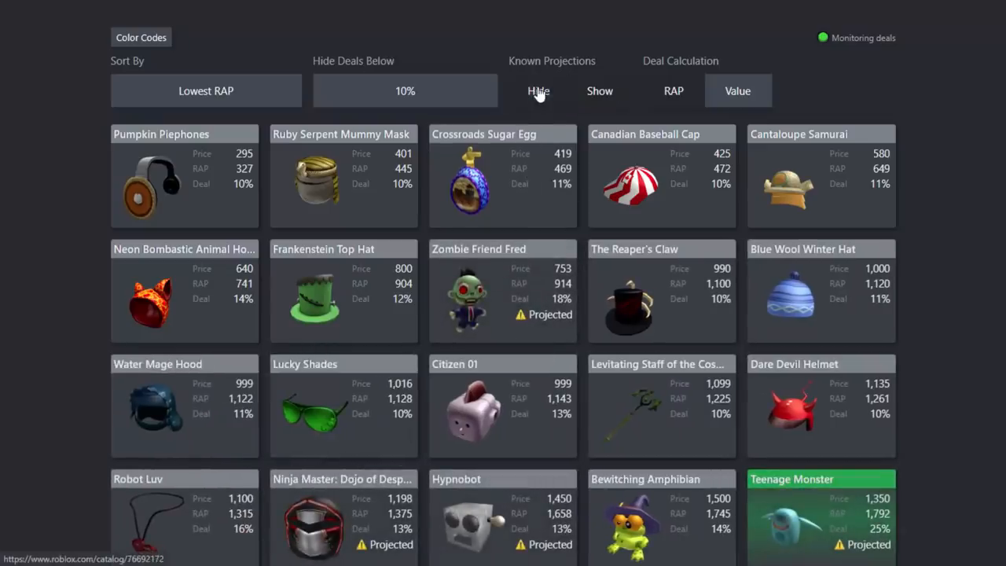
pyautogui.click(599, 90)
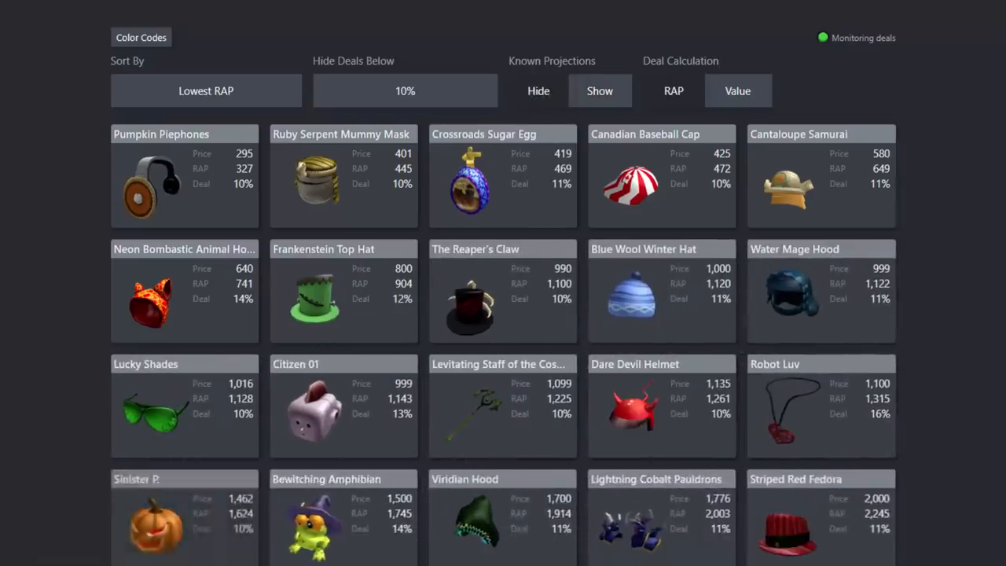
# Step: Browse the filtered deals and buy the Canadian Baseball Cap for 425 Robux
pyautogui.scroll(-3)
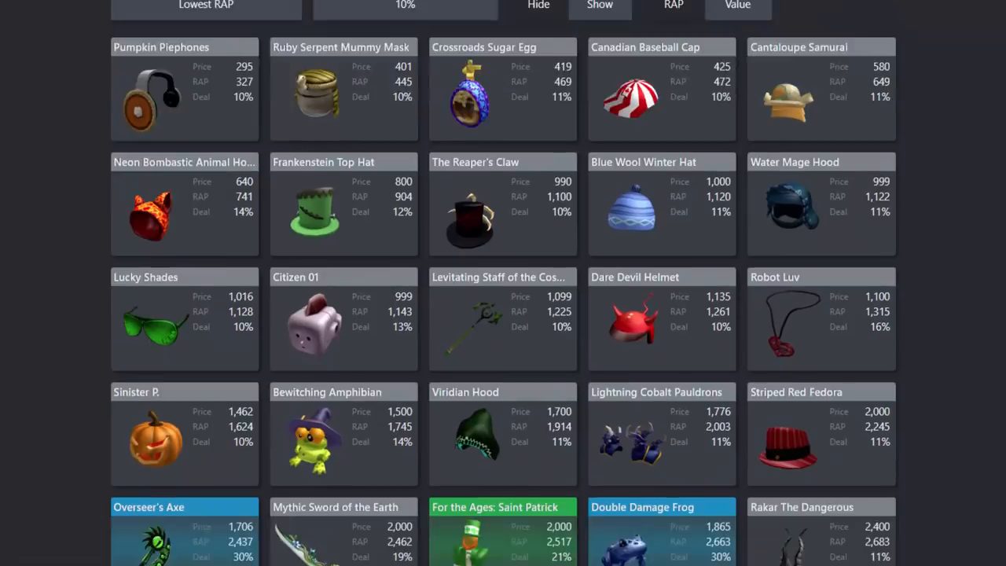
pyautogui.scroll(-3)
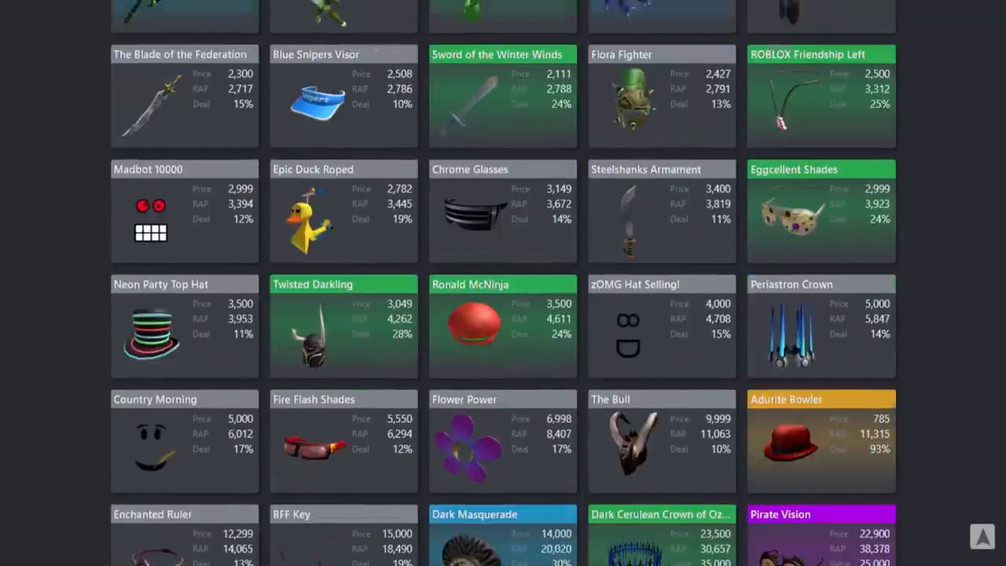
pyautogui.scroll(-3)
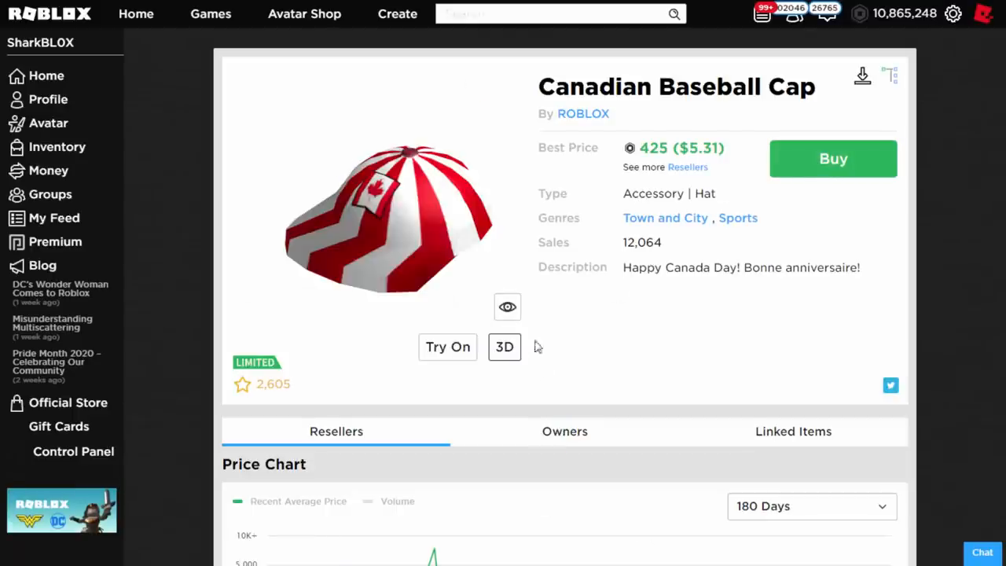
pyautogui.click(833, 158)
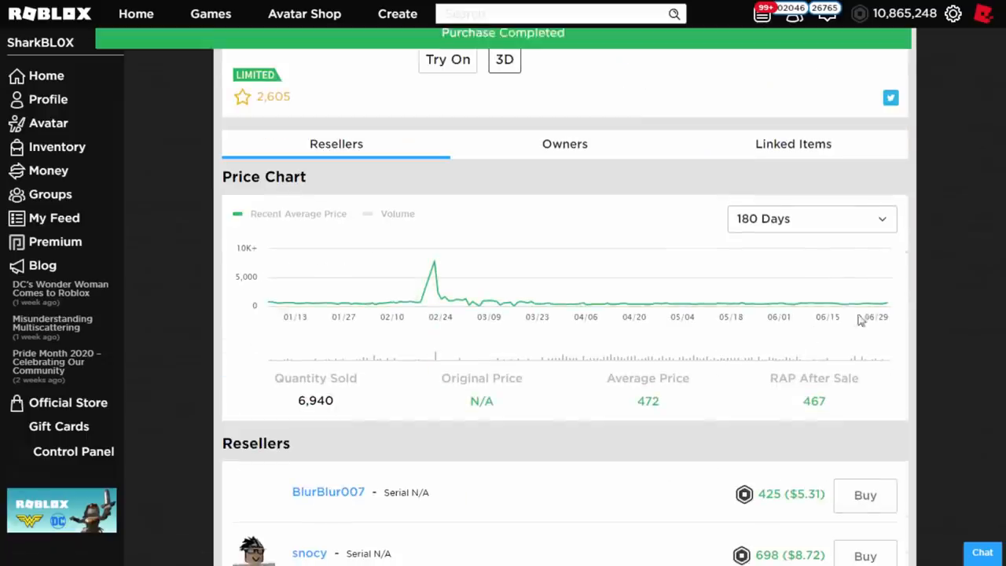